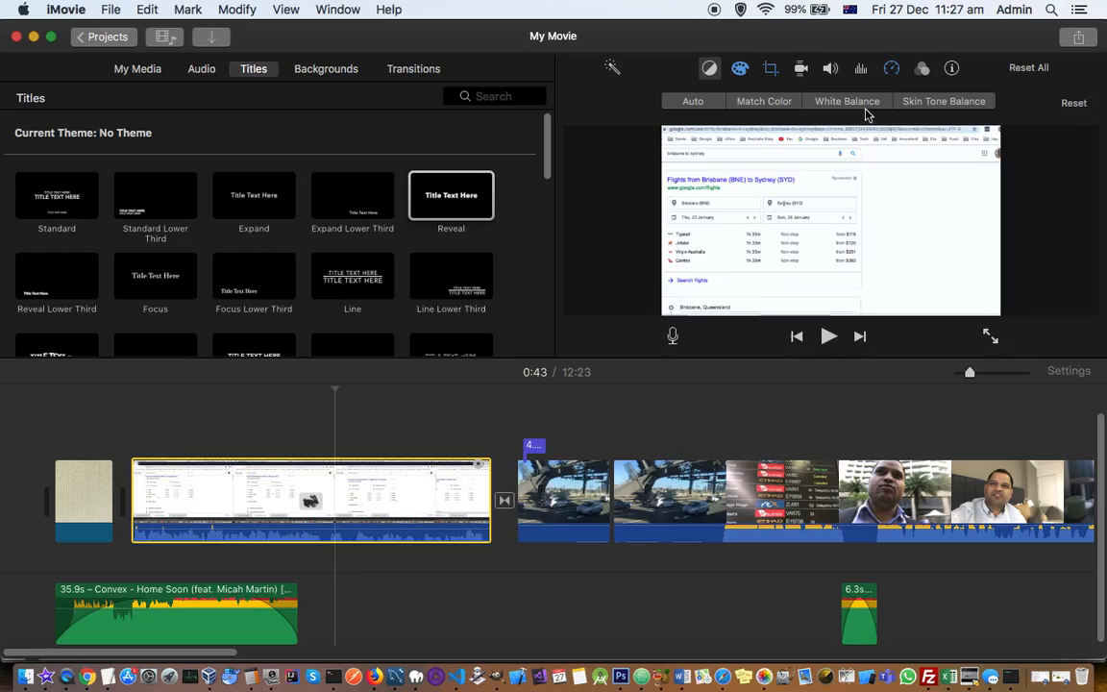
{"action": "mouse_move", "coordinate": [861, 69]}
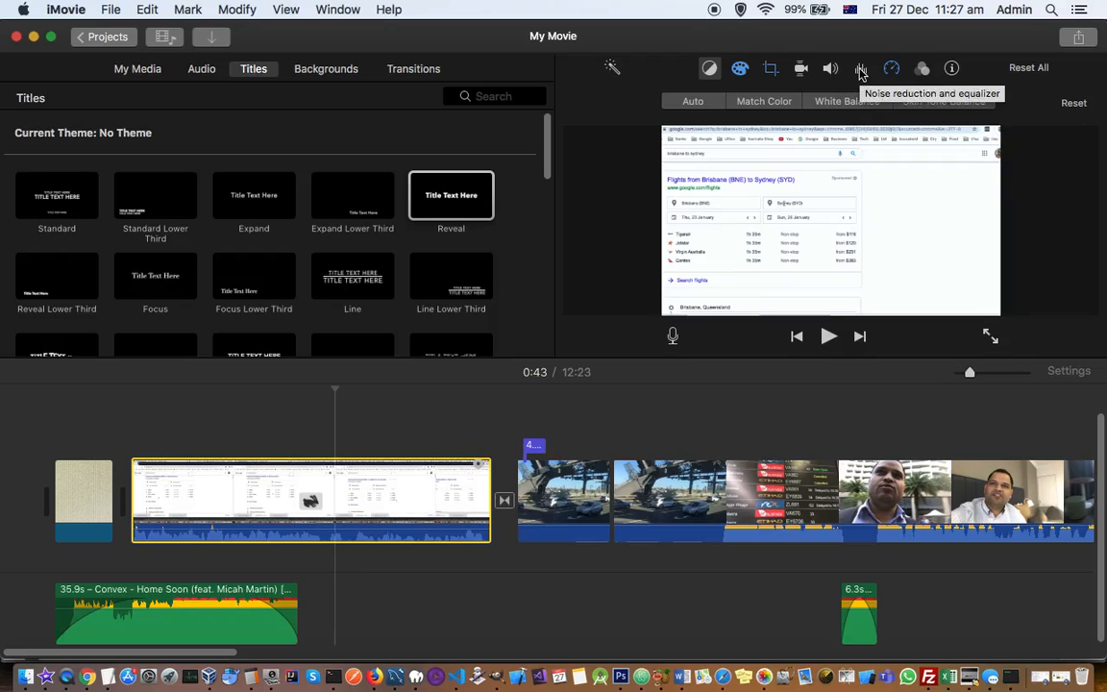
- Show the noise reduction and equalizer controls for the selected screen-recording clip
{"action": "left_click", "coordinate": [861, 69]}
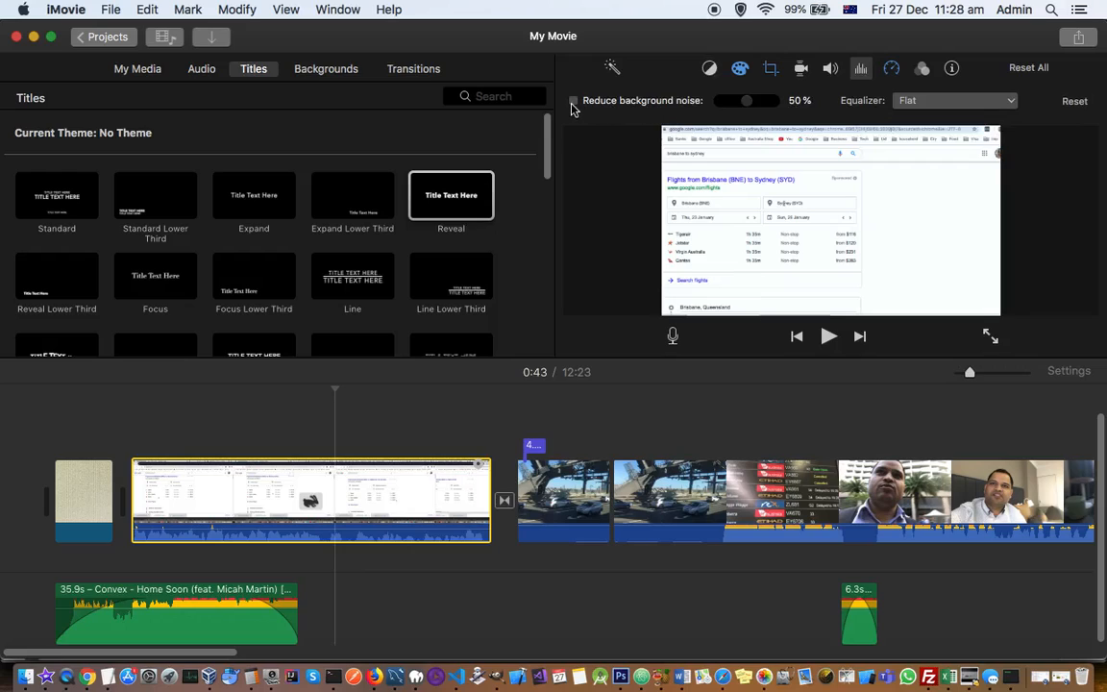
- Enable Reduce background noise and settle its strength slider at about 36-38%
{"action": "left_click", "coordinate": [572, 100]}
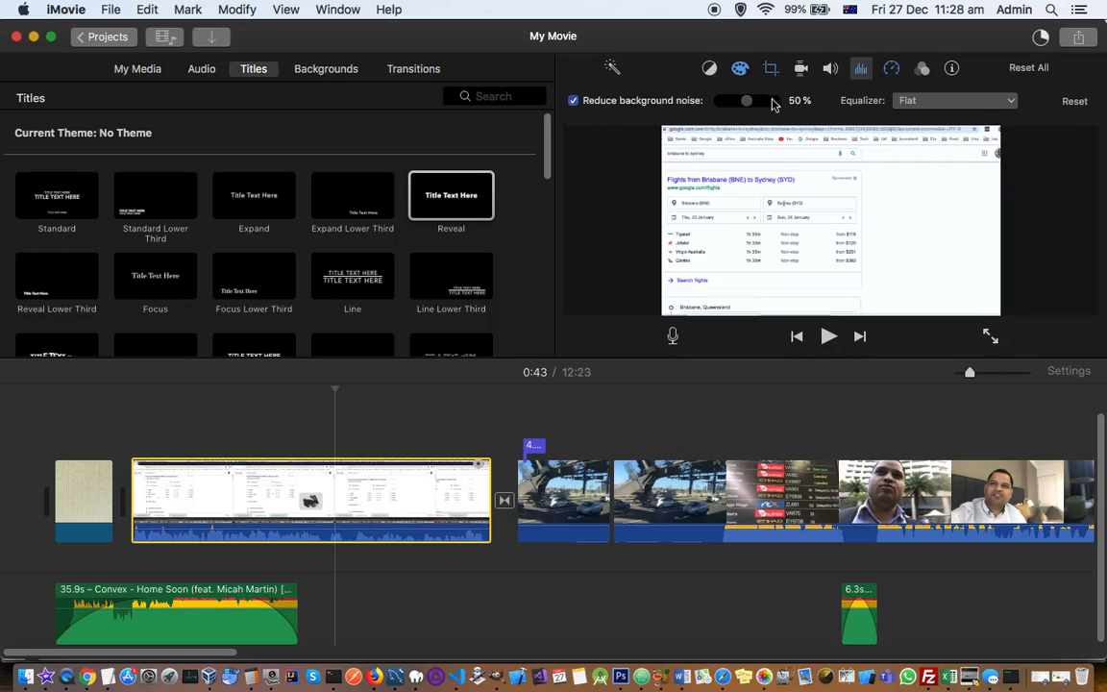
{"action": "left_click_drag", "start_coordinate": [748, 100], "coordinate": [740, 100]}
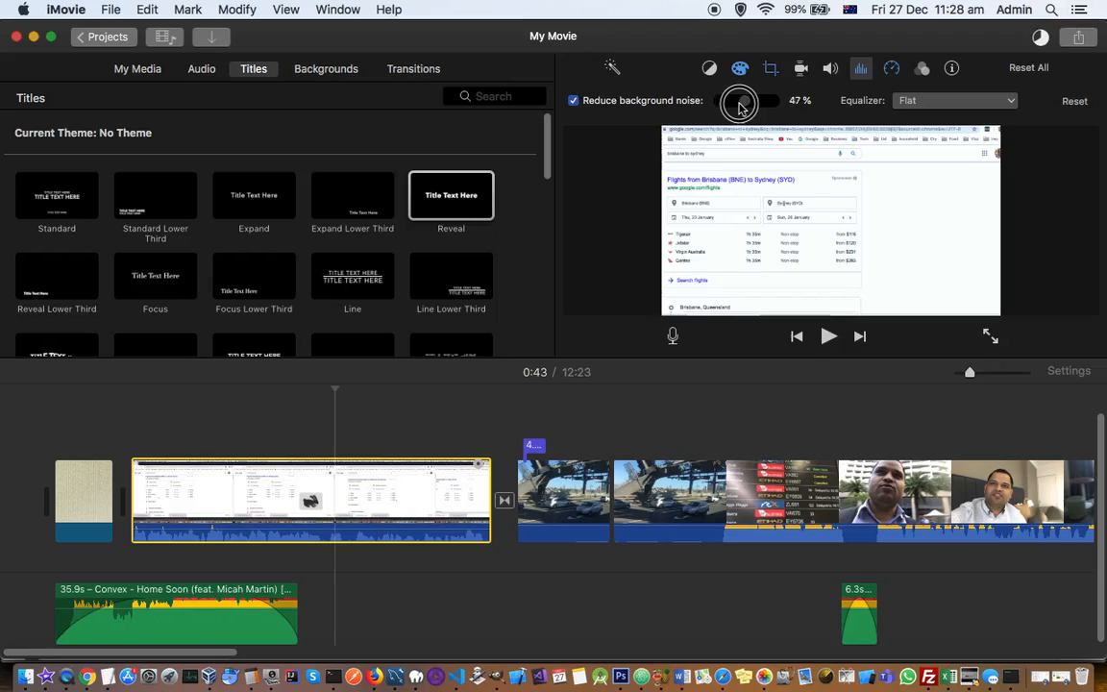
{"action": "left_click_drag", "start_coordinate": [740, 100], "coordinate": [749, 100]}
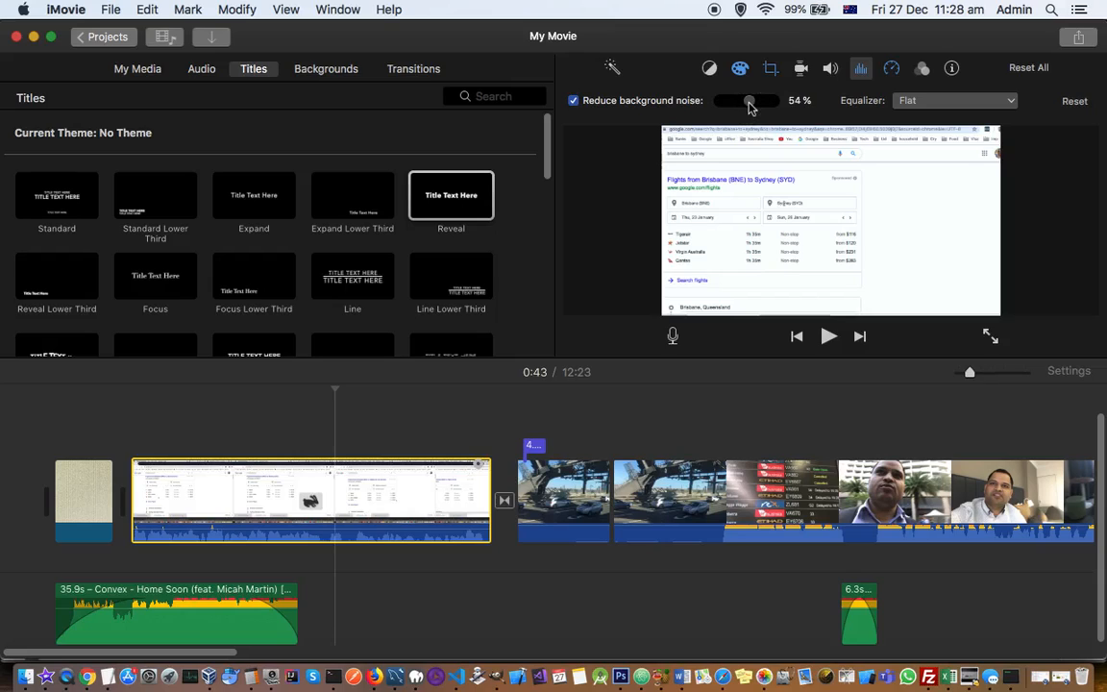
{"action": "mouse_move", "coordinate": [747, 99]}
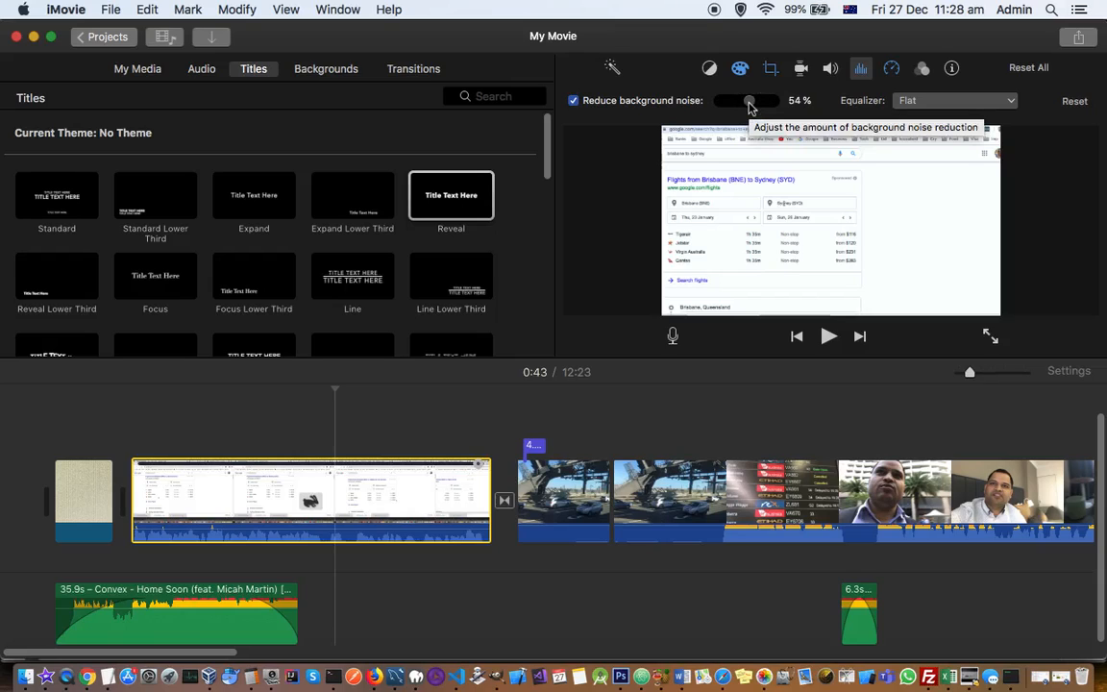
{"action": "left_click_drag", "start_coordinate": [746, 100], "coordinate": [754, 100]}
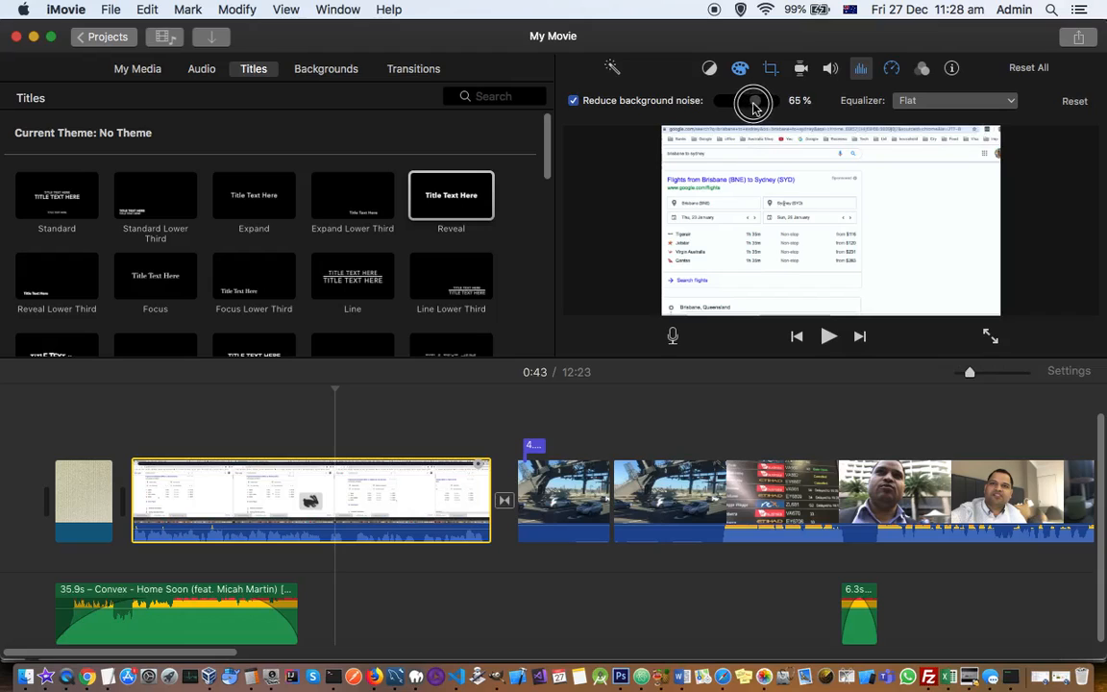
{"action": "left_click_drag", "start_coordinate": [754, 100], "coordinate": [738, 100]}
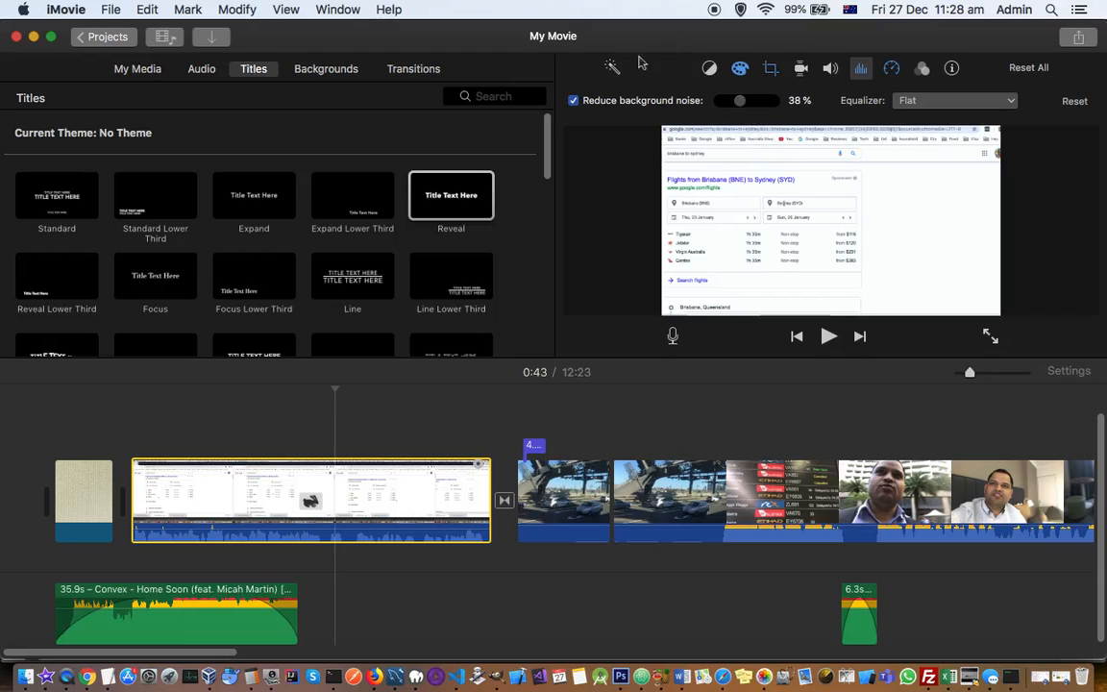
{"action": "mouse_move", "coordinate": [584, 198]}
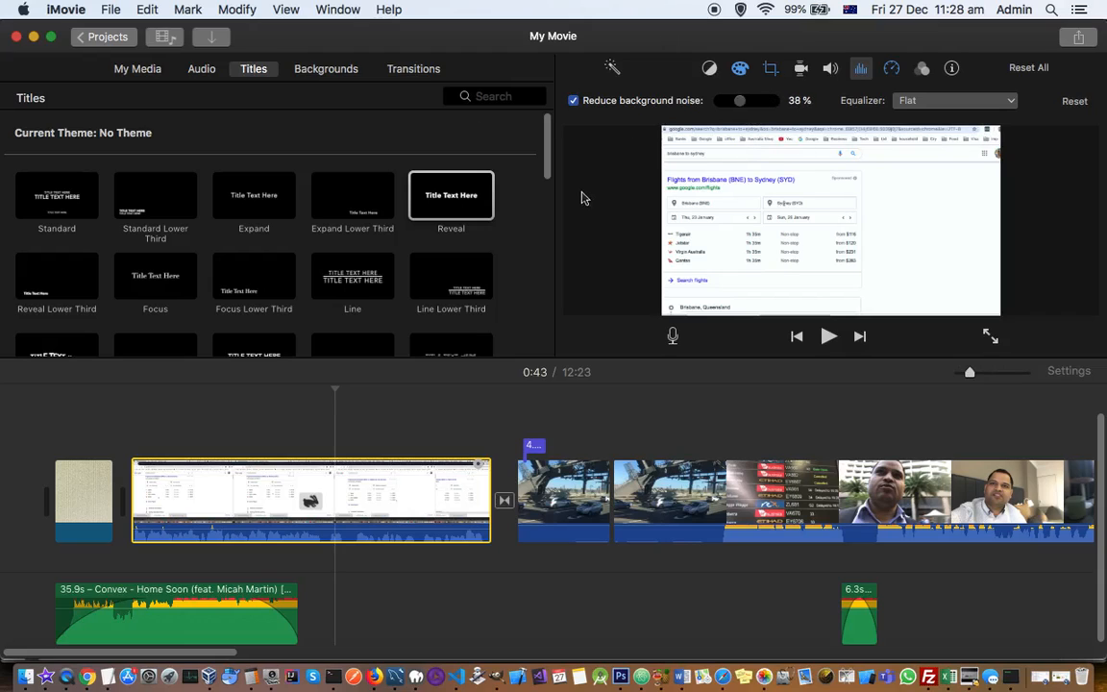